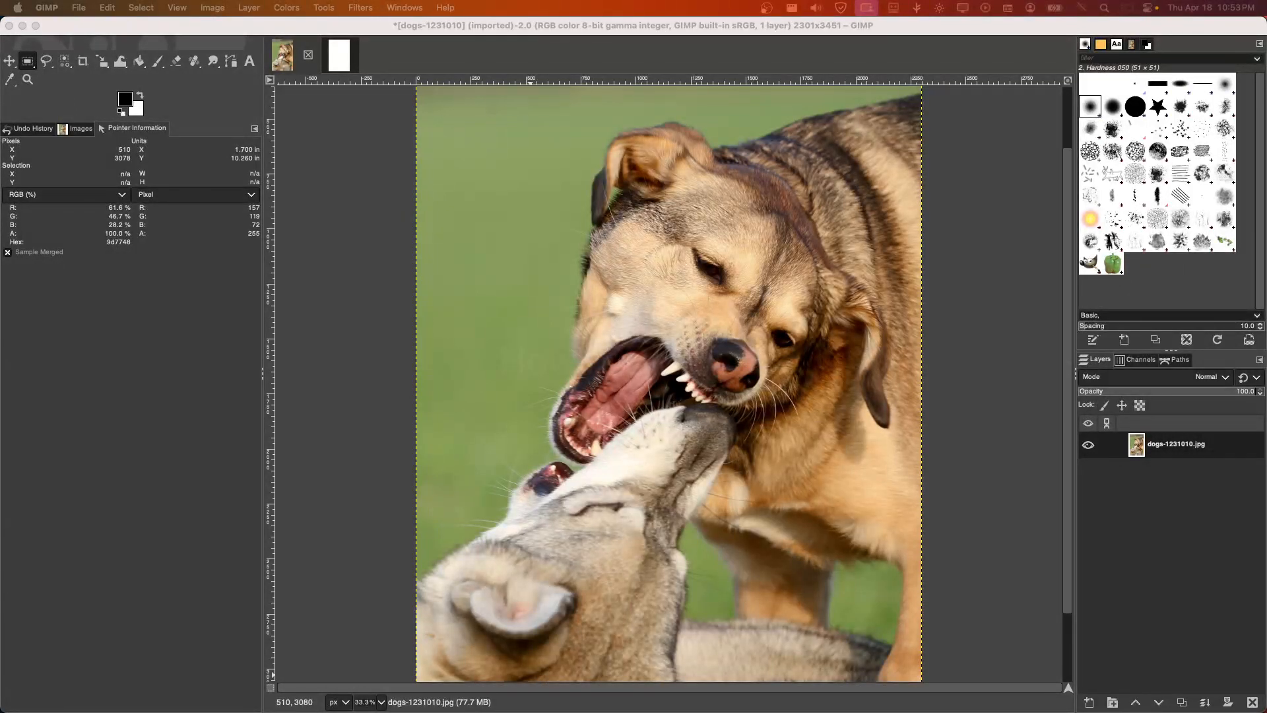
{"action": "mouse_move", "coordinate": [386, 8]}
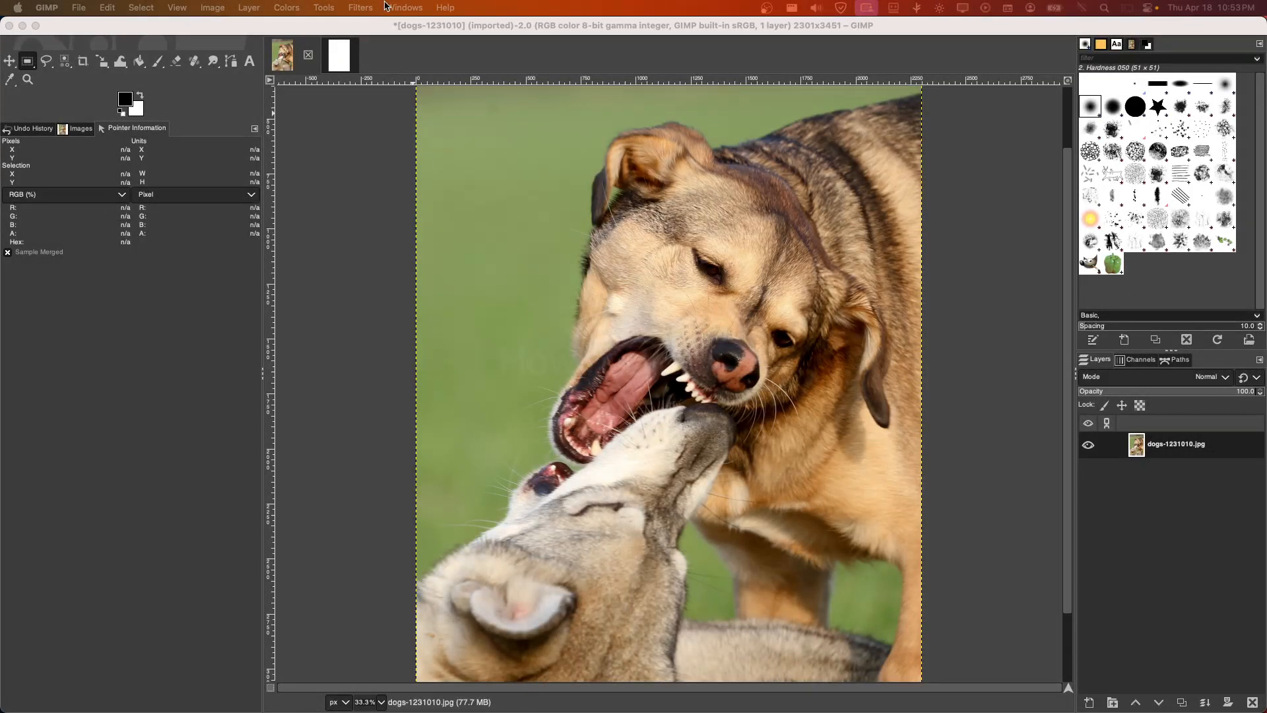
Show the Transform Tools list from the Tools menu, with Crop among the entries.
{"action": "left_click", "coordinate": [322, 8]}
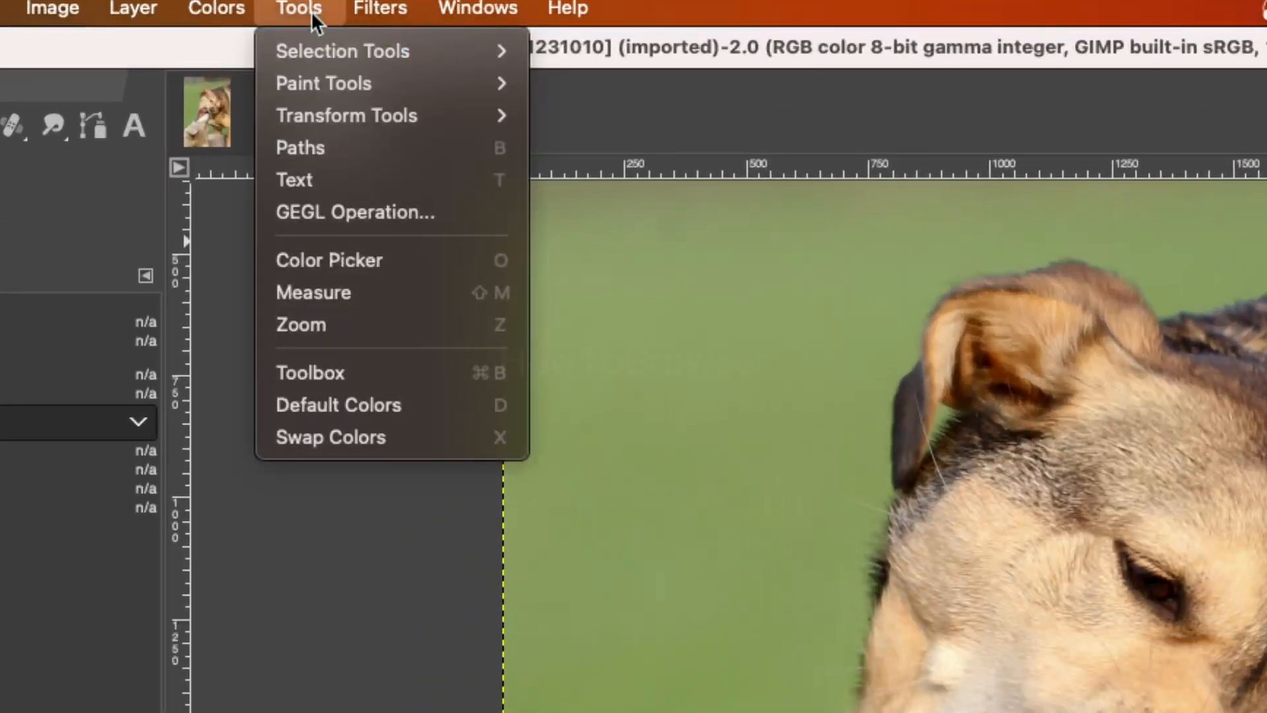
{"action": "mouse_move", "coordinate": [346, 115]}
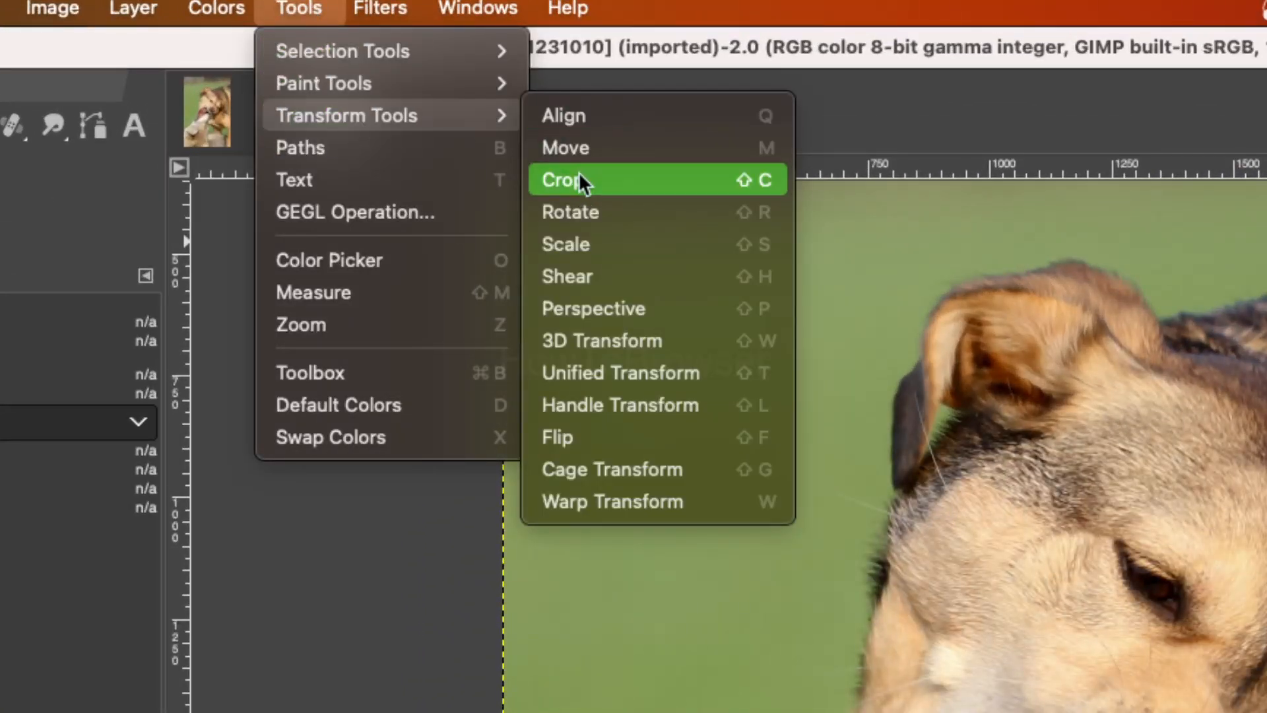
Activate the Crop tool and drag a first narrow crop rectangle on the dog photo.
{"action": "left_click", "coordinate": [567, 179]}
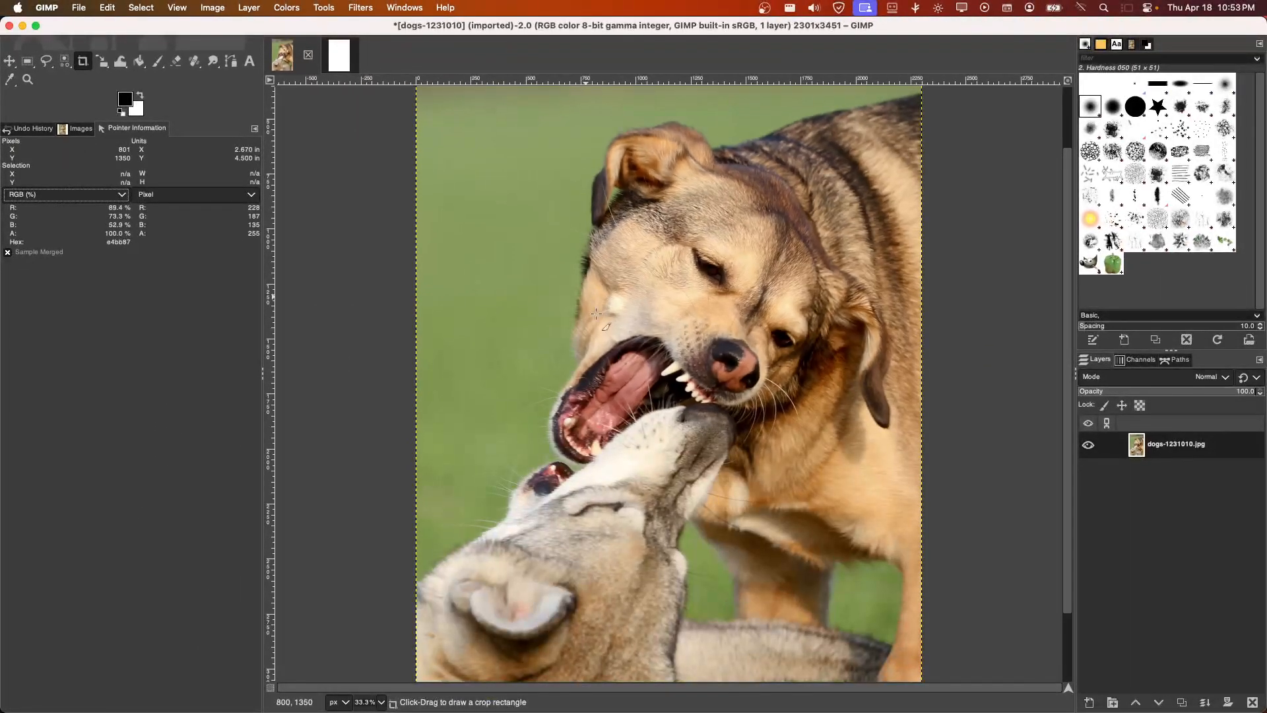
{"action": "left_click_drag", "start_coordinate": [509, 215], "coordinate": [521, 536]}
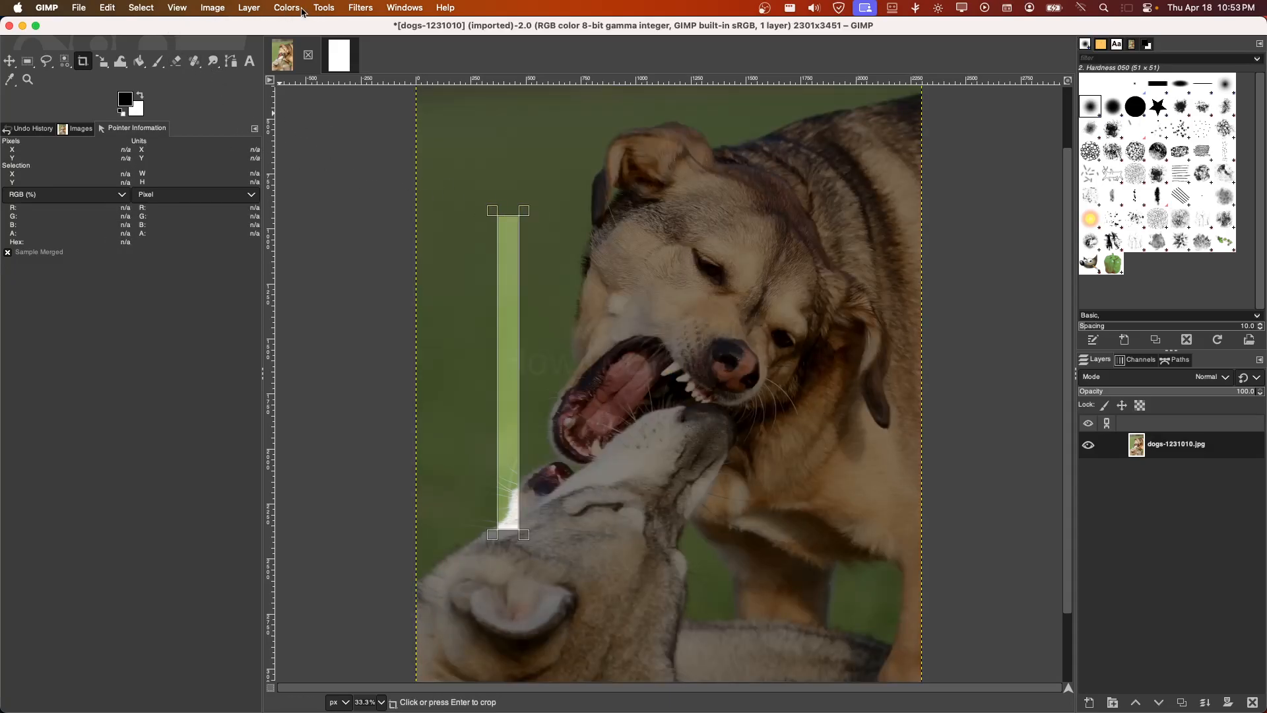
Add the Tool Options panel, set crop position 395,980 and size 1270×1330, and apply the crop.
{"action": "left_click", "coordinate": [255, 128]}
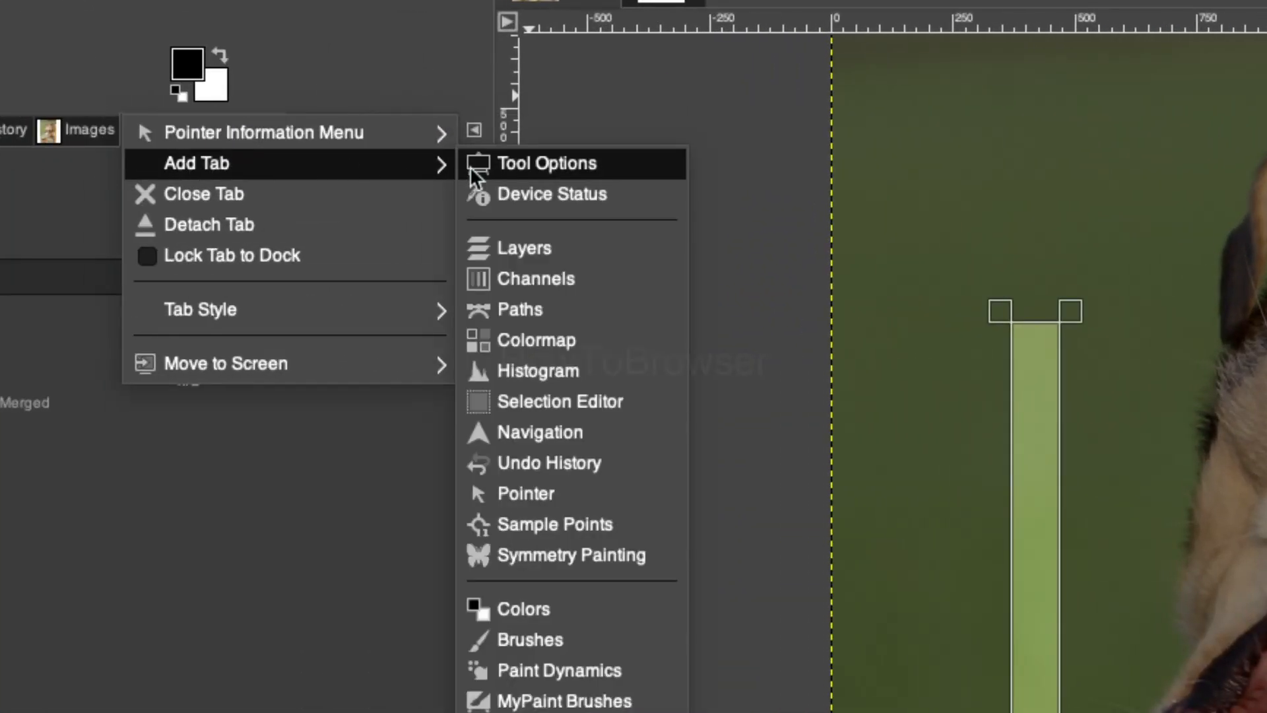
{"action": "left_click", "coordinate": [546, 162]}
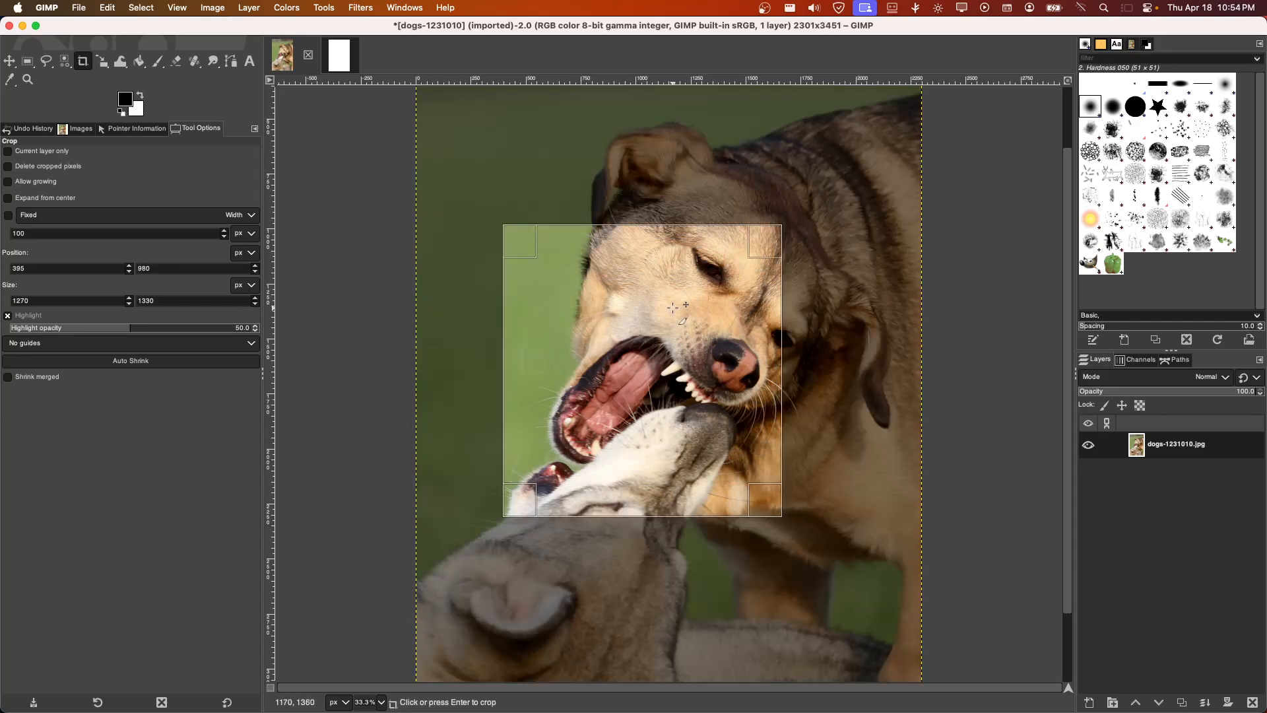
{"action": "key", "text": "Return"}
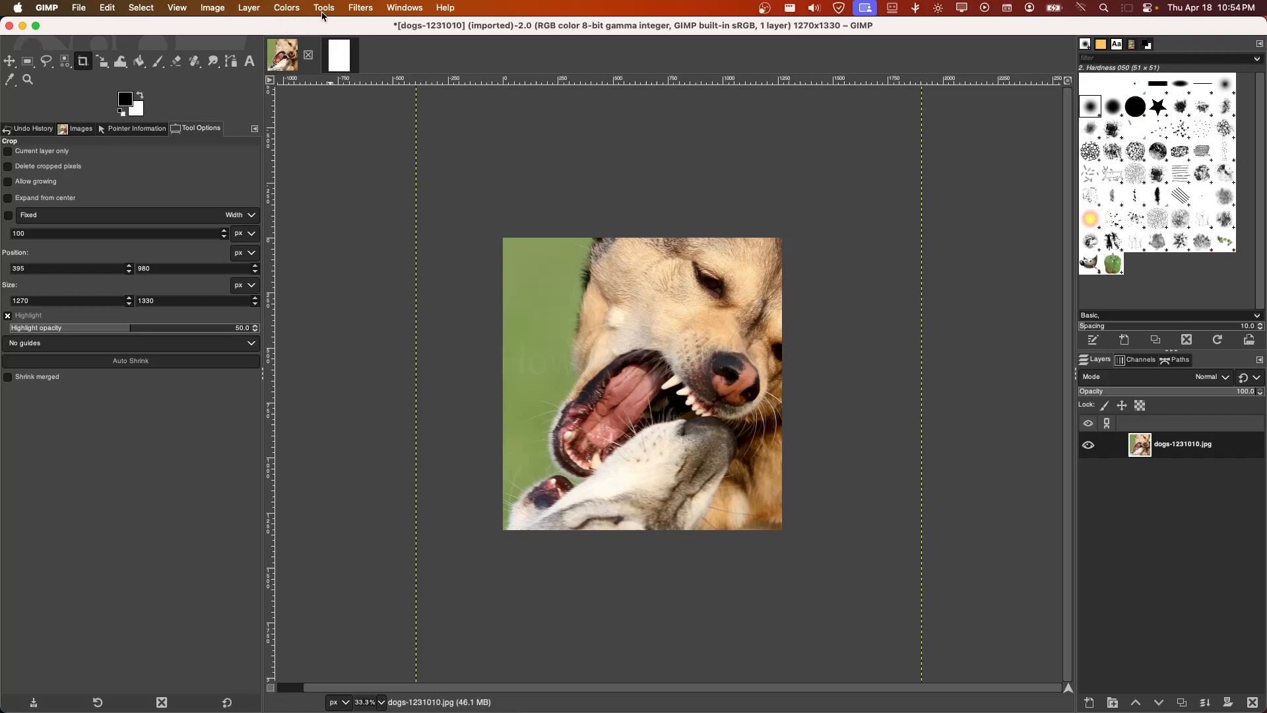
Activate the Free Select tool from Tools > Selection Tools.
{"action": "left_click", "coordinate": [324, 8]}
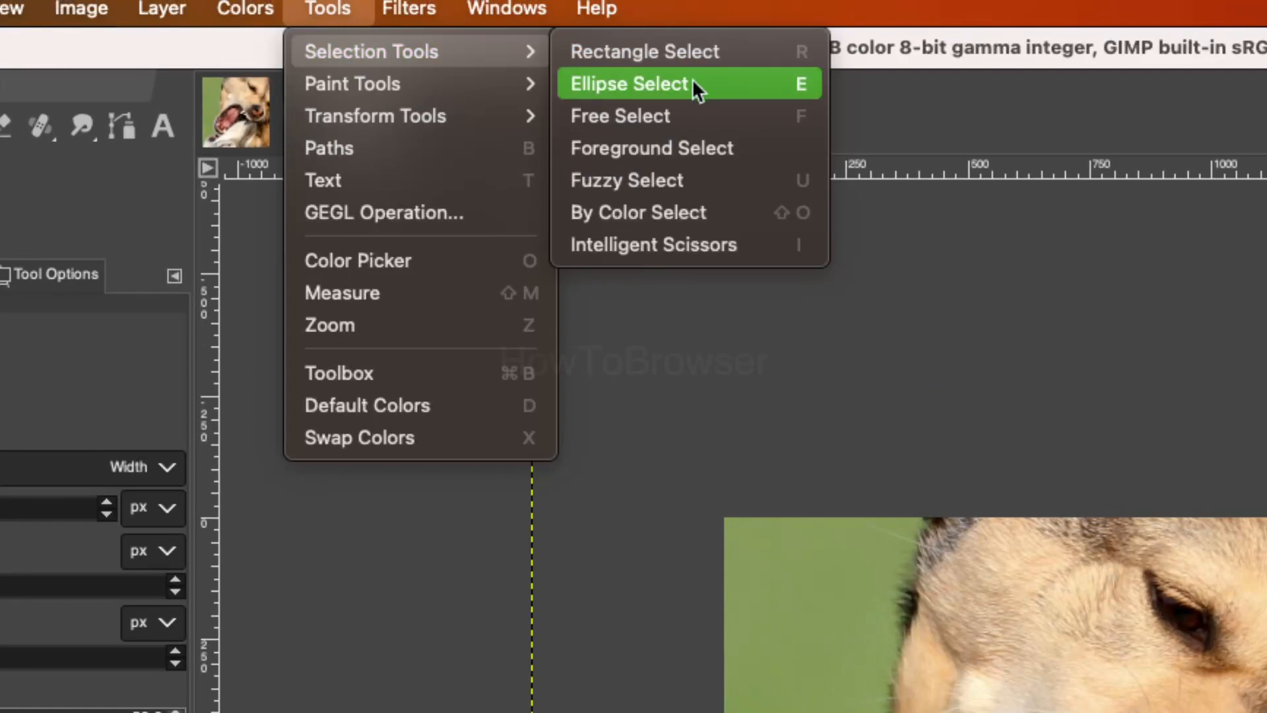
{"action": "mouse_move", "coordinate": [662, 117]}
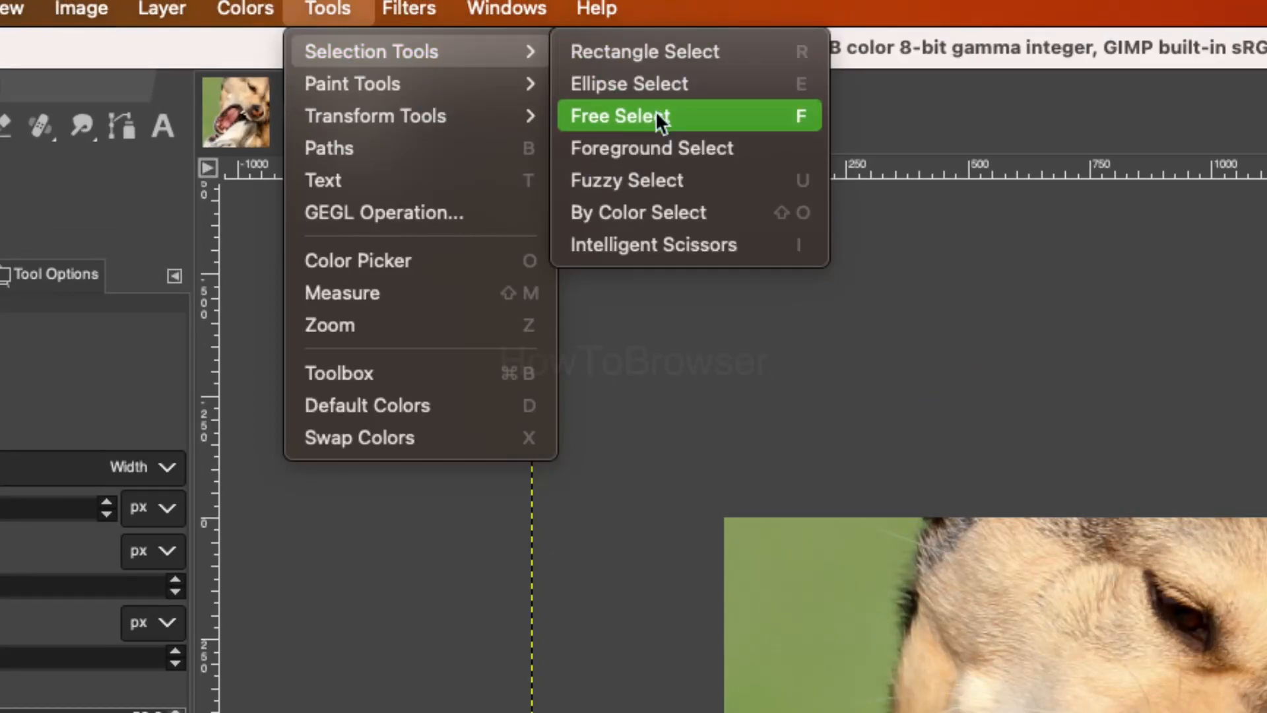
{"action": "left_click", "coordinate": [619, 116]}
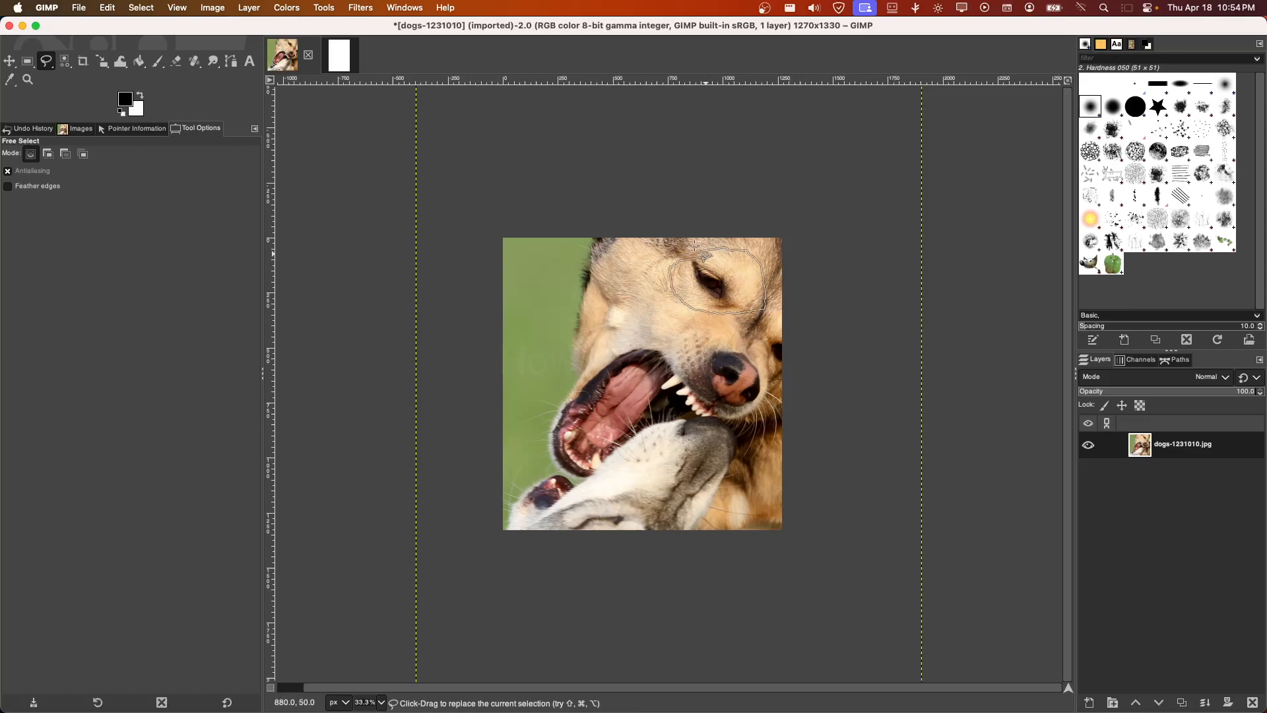
{"action": "left_click_drag", "start_coordinate": [704, 255], "coordinate": [811, 380]}
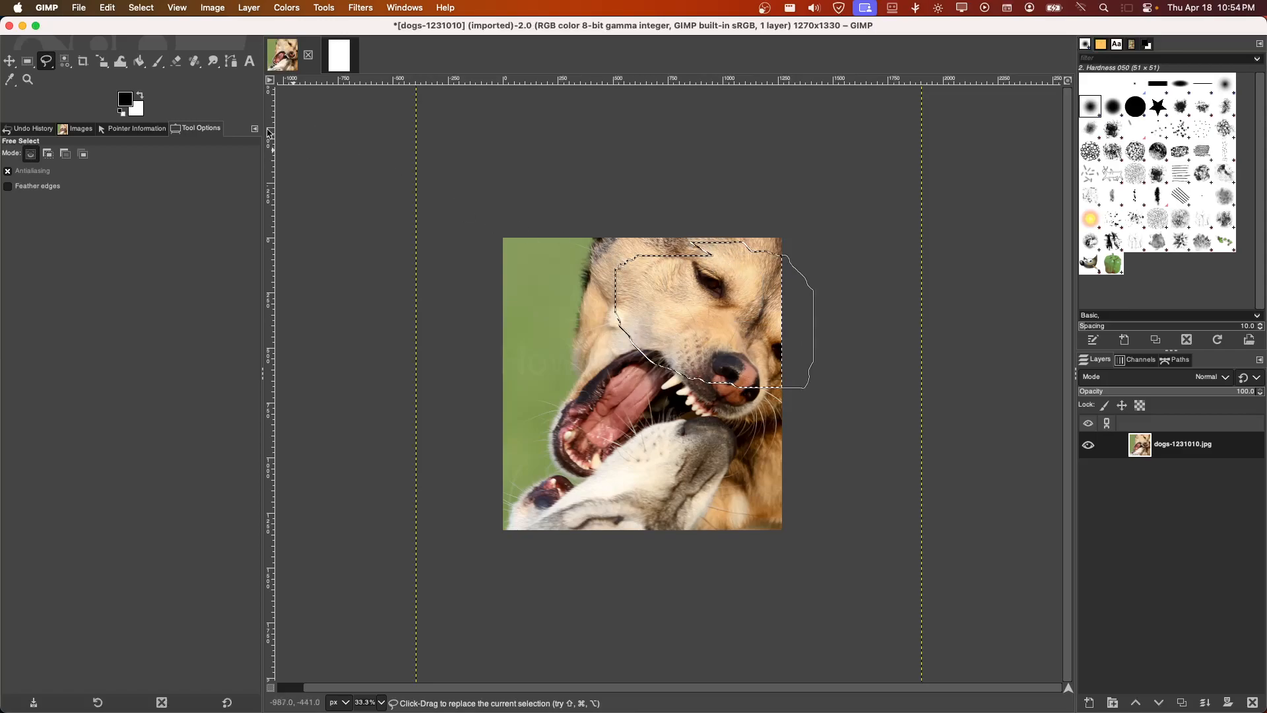
{"action": "left_click", "coordinate": [213, 7]}
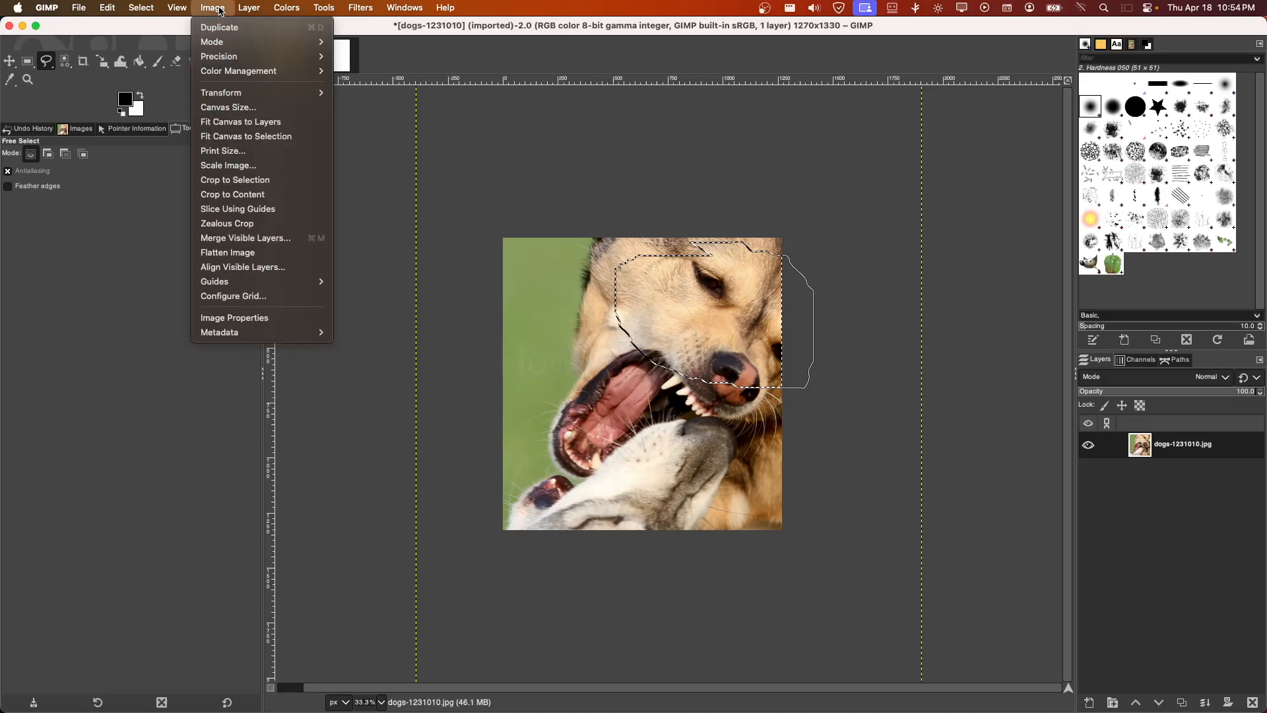
{"action": "mouse_move", "coordinate": [235, 180]}
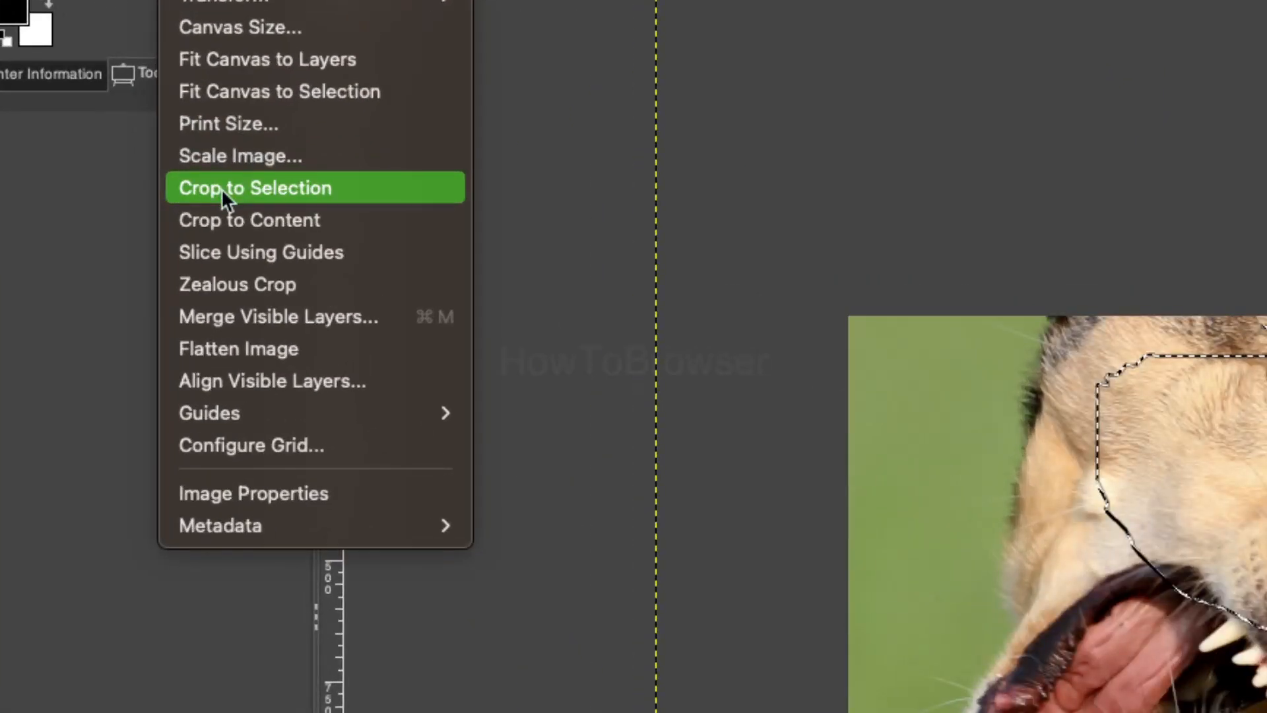
{"action": "left_click", "coordinate": [253, 188]}
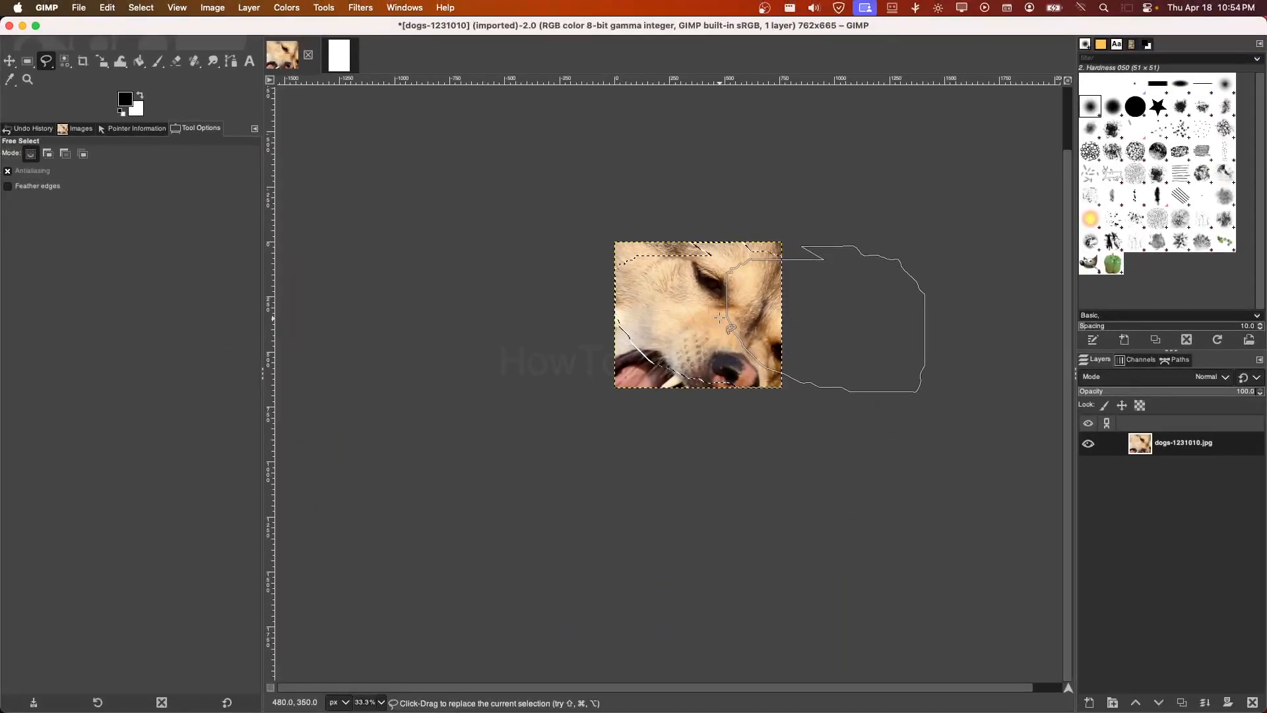
{"action": "key", "text": "Tab"}
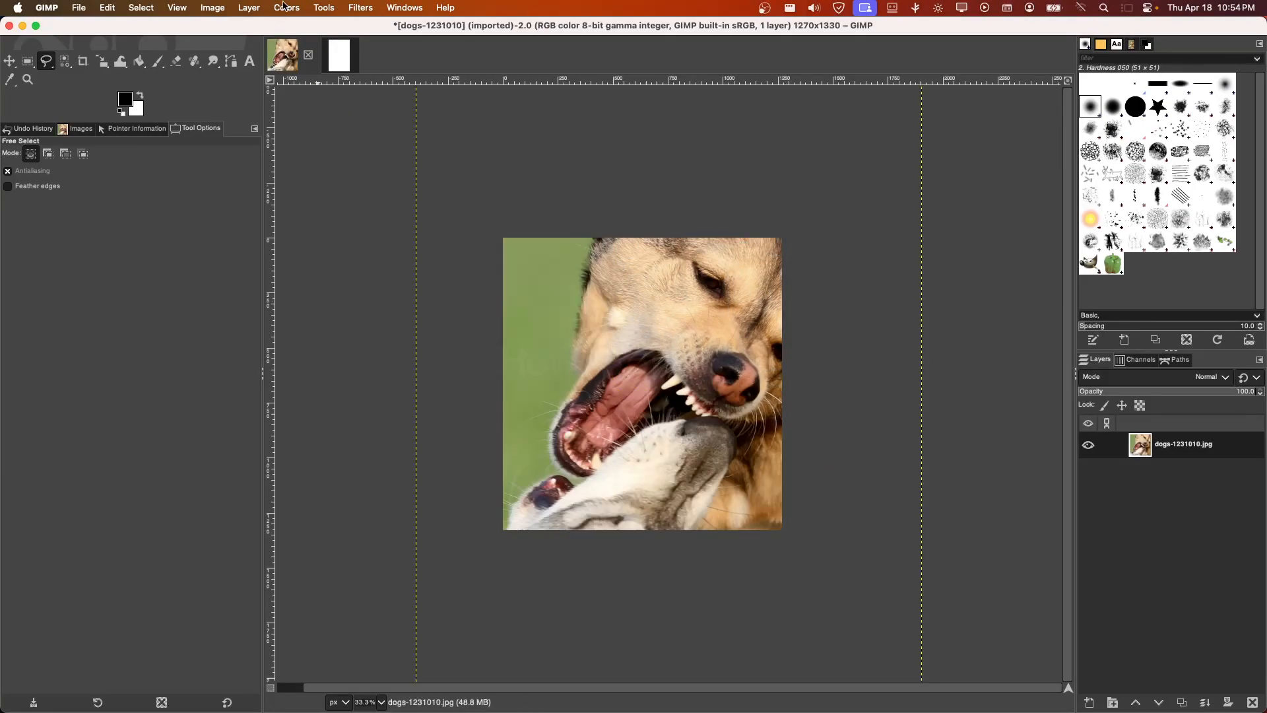
Draw a fixed 1:1 rectangle selection of 830×830 and crop the image to it.
{"action": "left_click", "coordinate": [324, 8]}
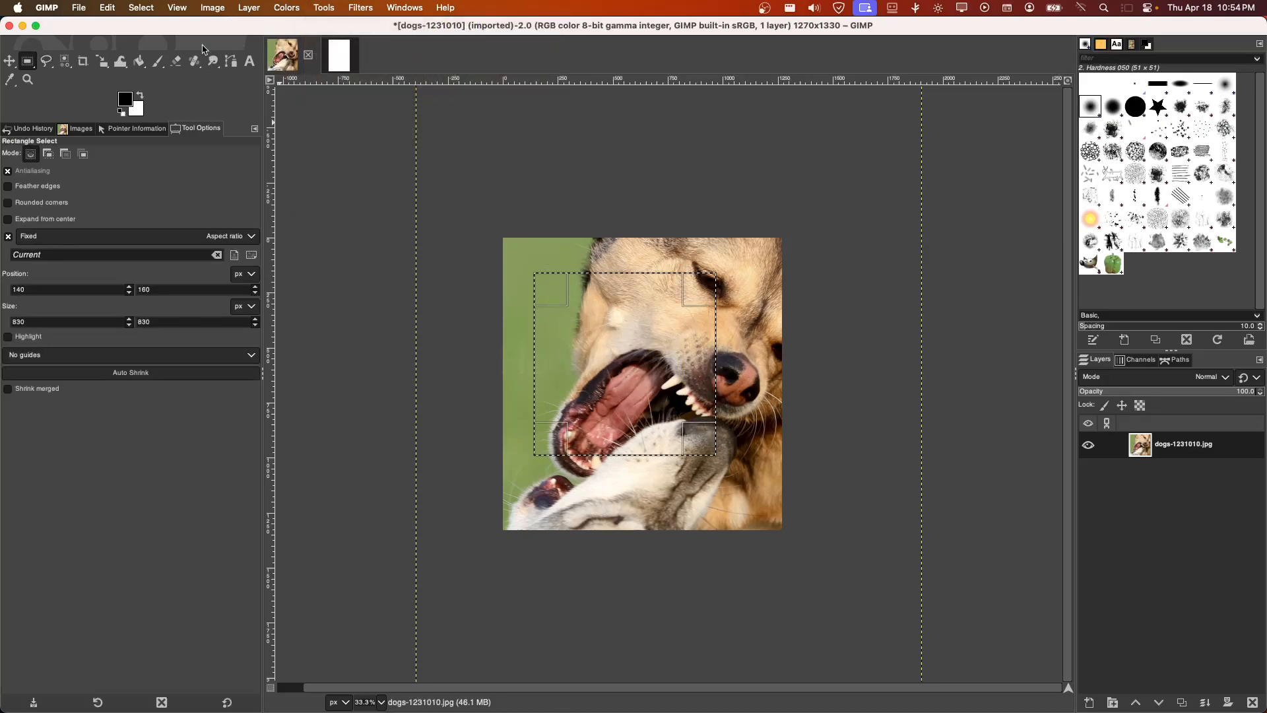
{"action": "left_click", "coordinate": [211, 8]}
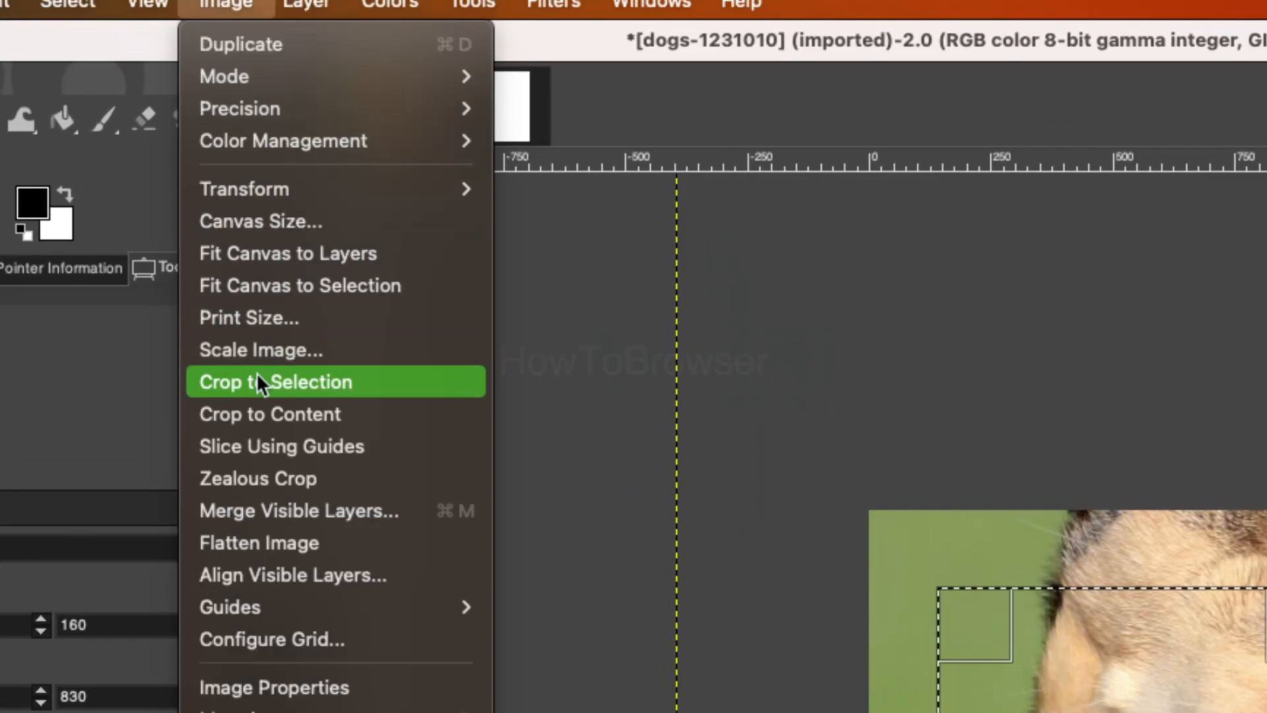
{"action": "left_click", "coordinate": [275, 381]}
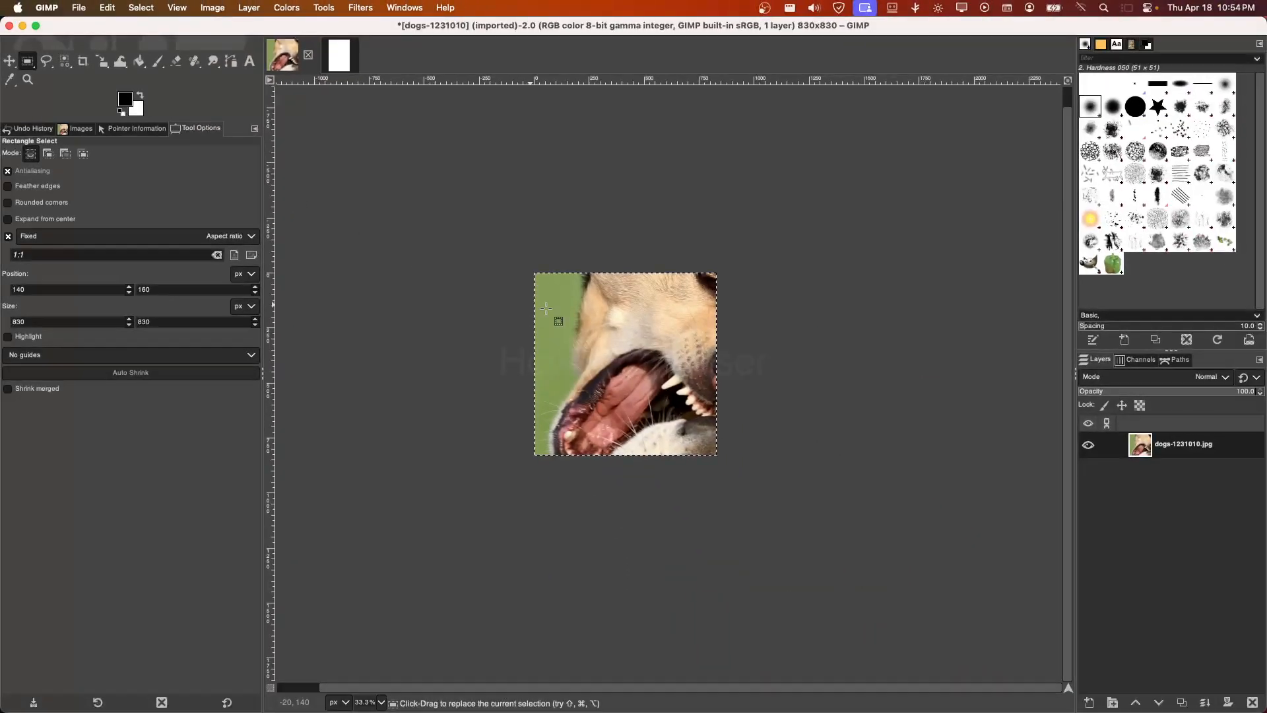